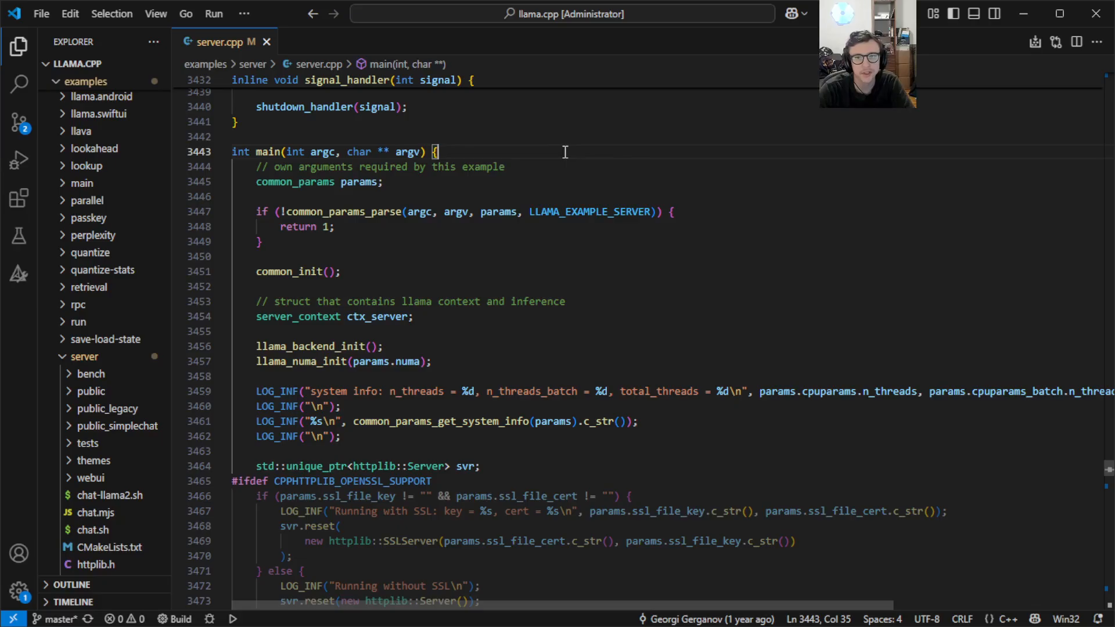
mouse_move(579, 148)
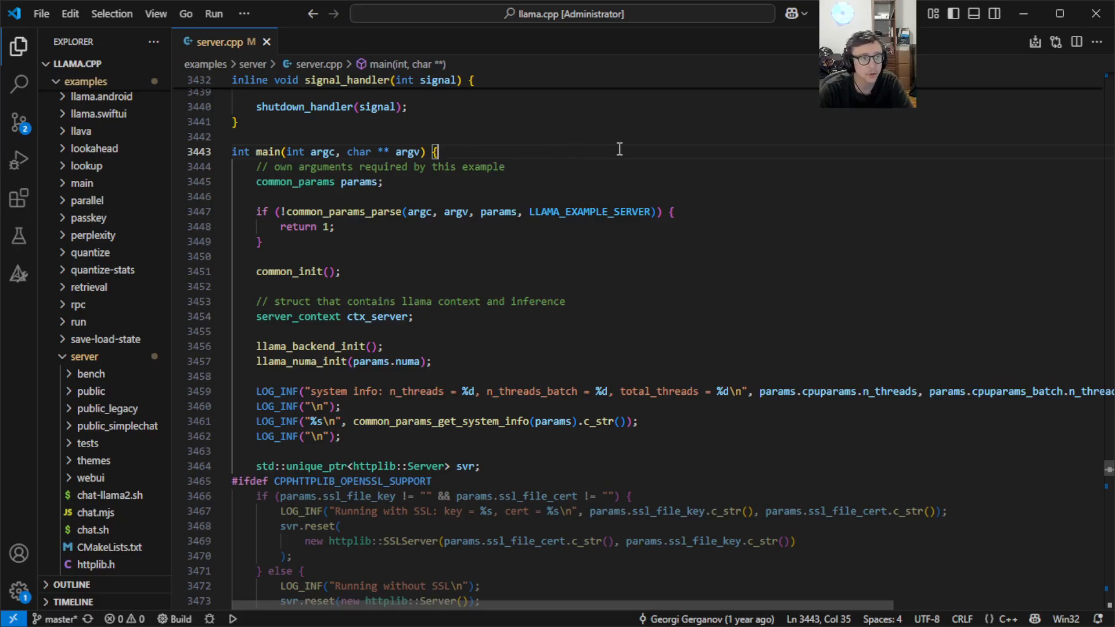
mouse_move(667, 154)
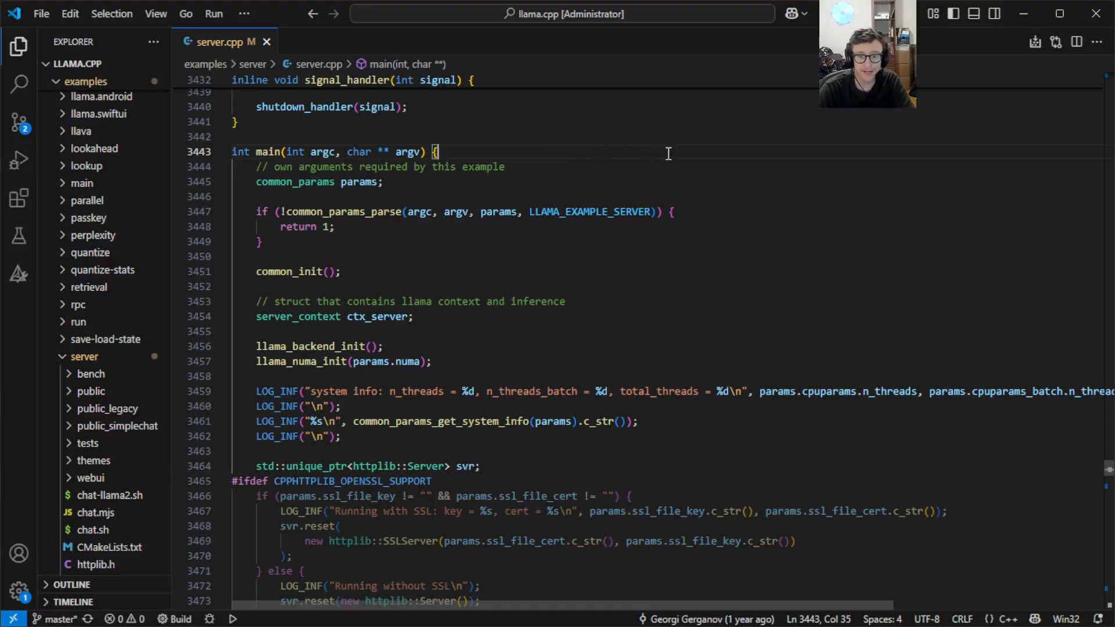
mouse_move(737, 155)
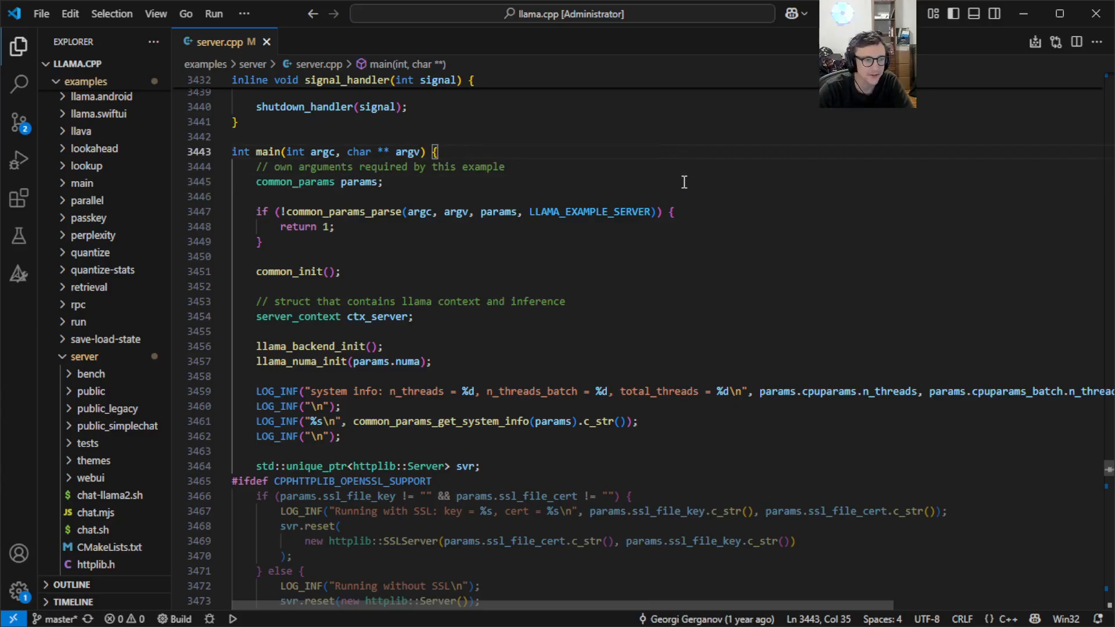
mouse_move(775, 216)
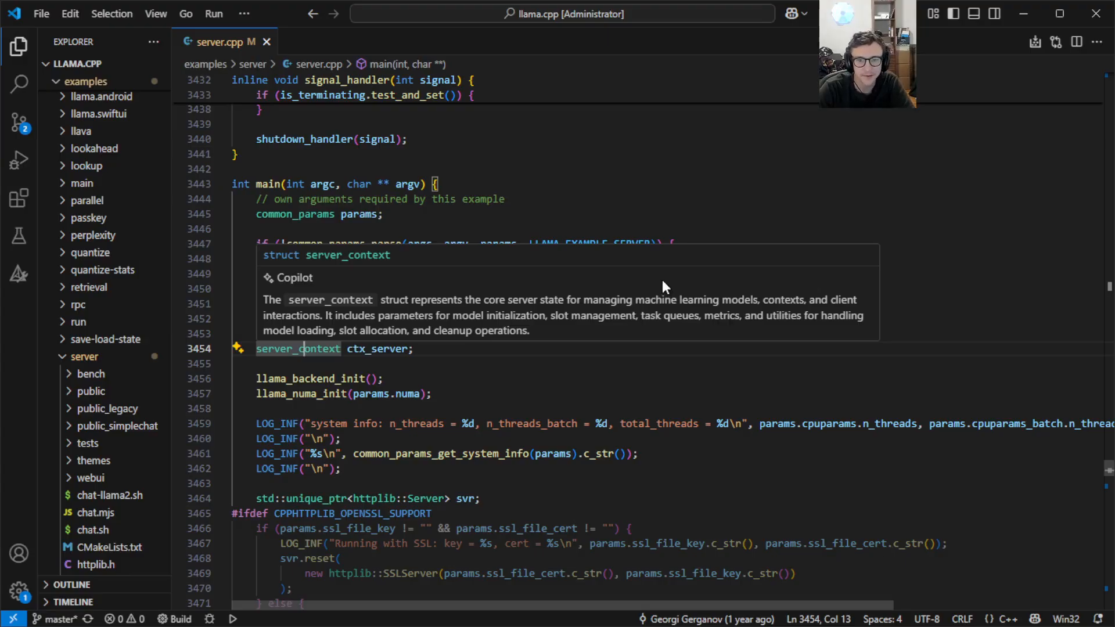
mouse_move(658, 284)
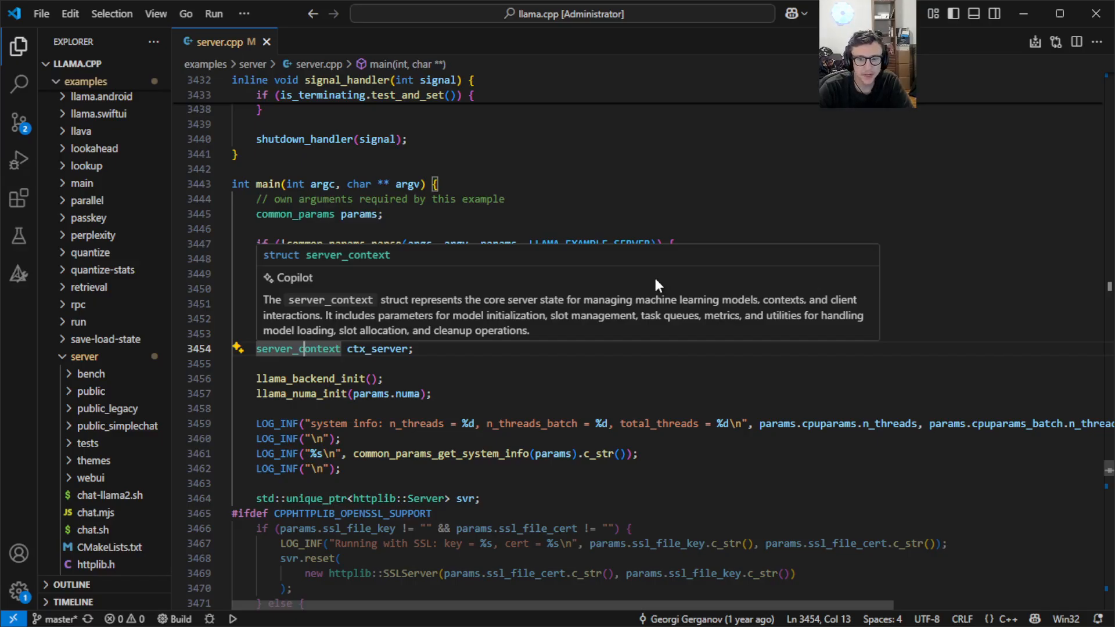
Ask Copilot to explain the server_context struct in server.cpp via the context menu
right_click(298, 348)
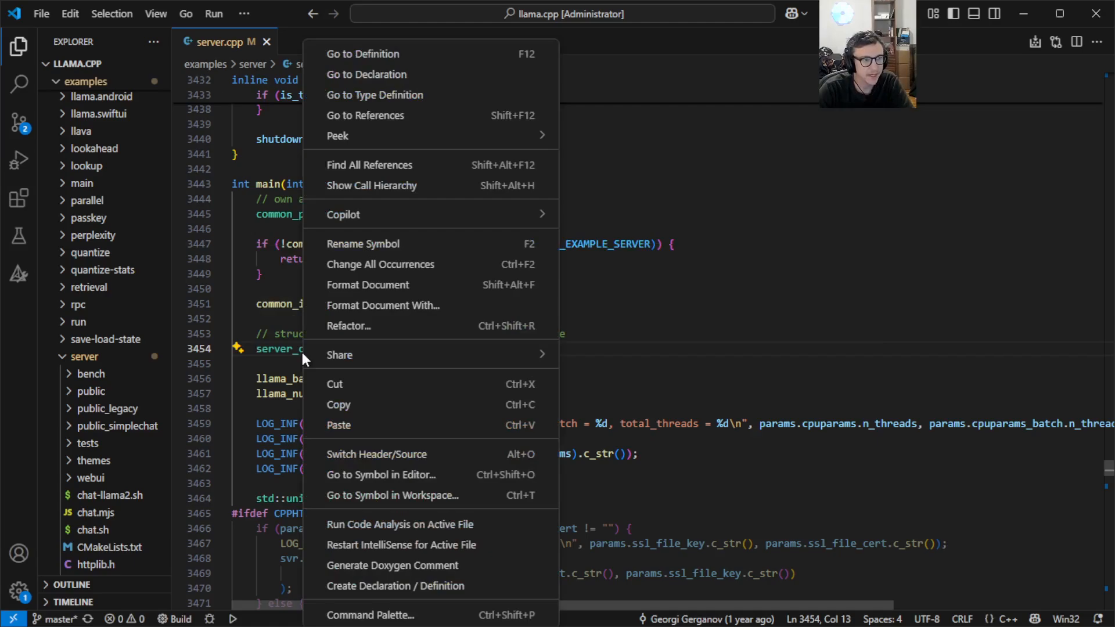
mouse_move(343, 214)
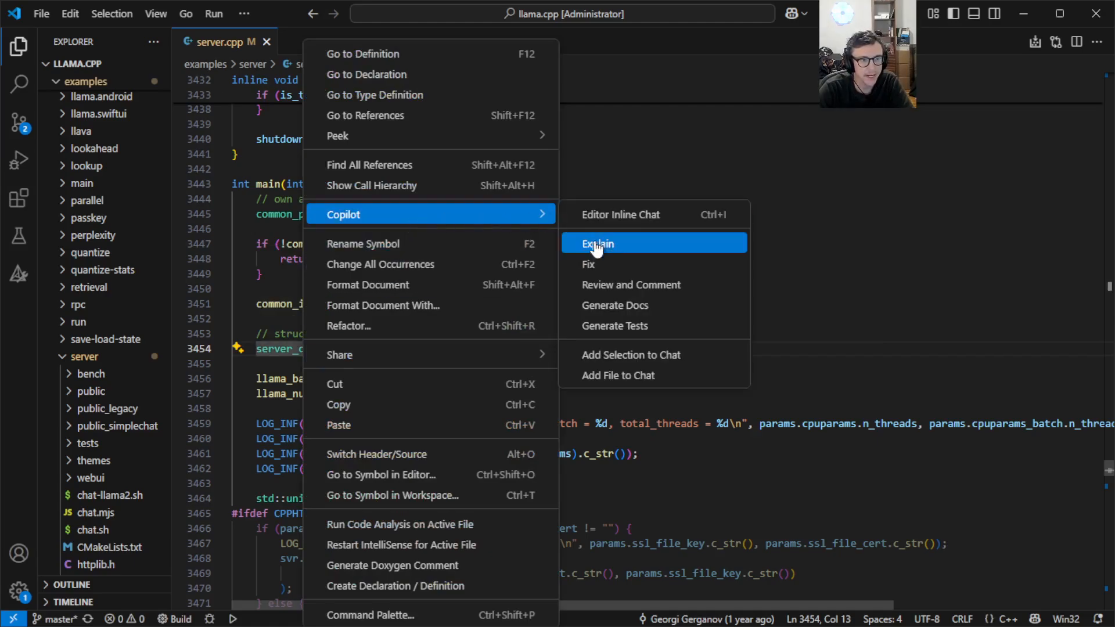
left_click(597, 243)
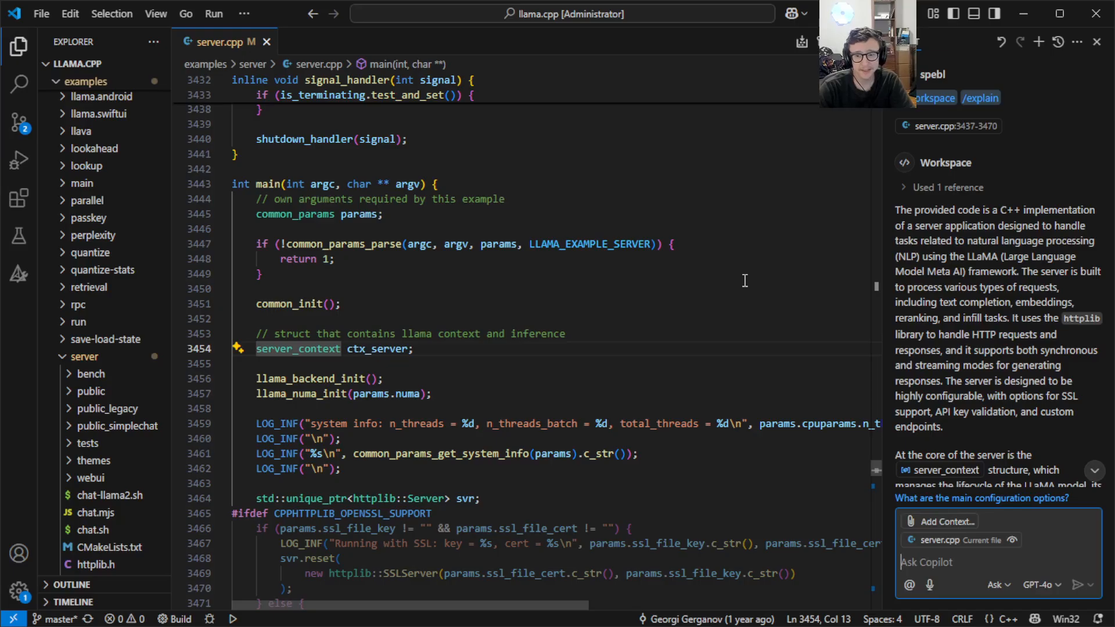
mouse_move(715, 300)
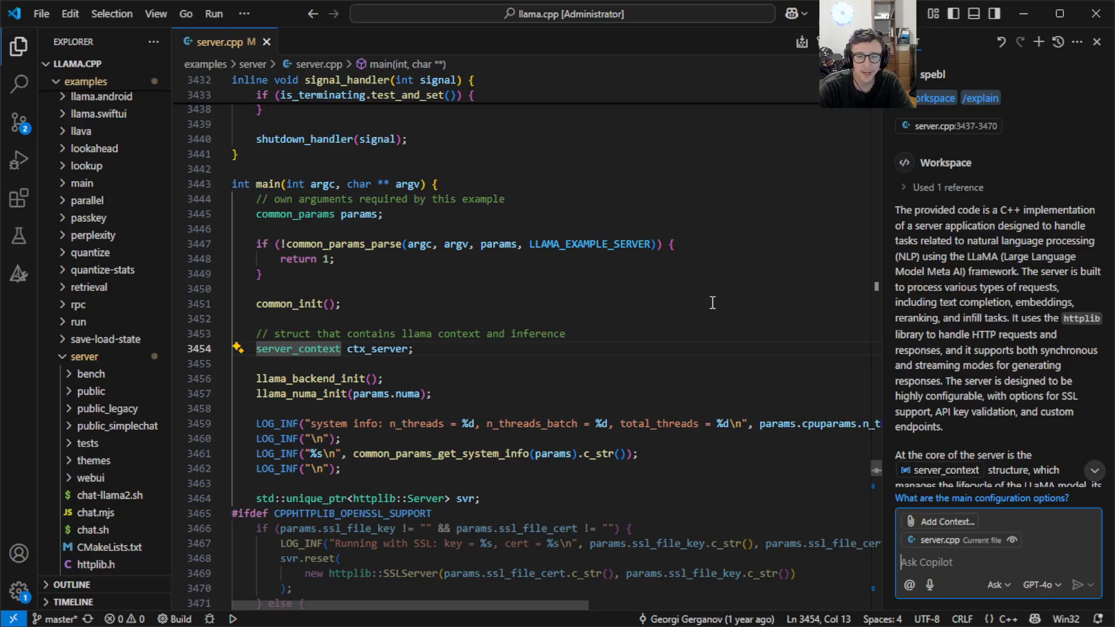
mouse_move(696, 306)
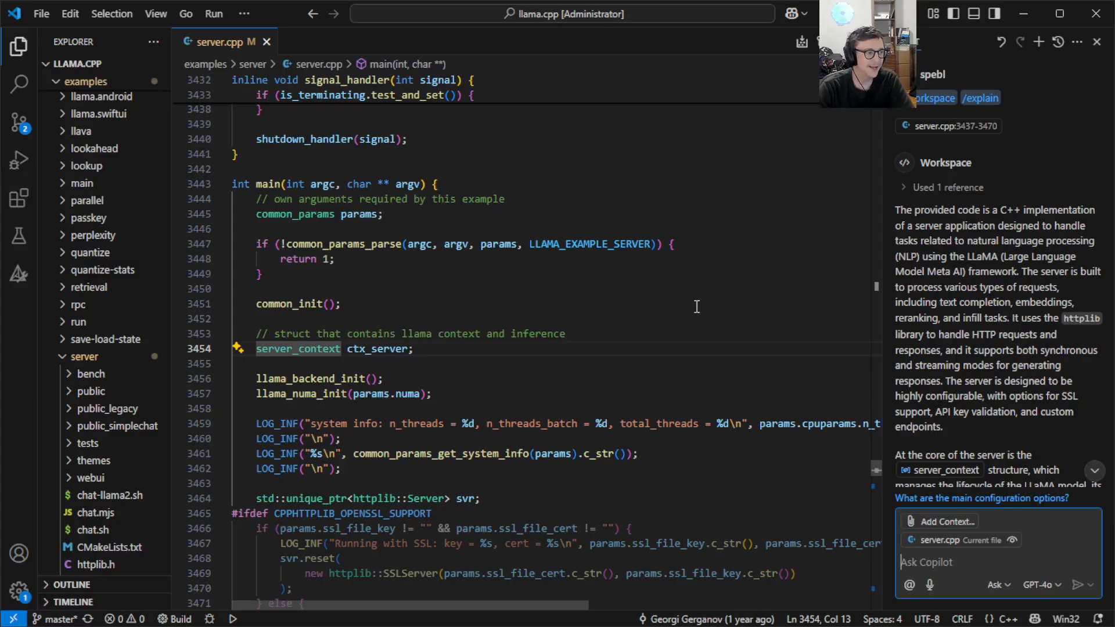